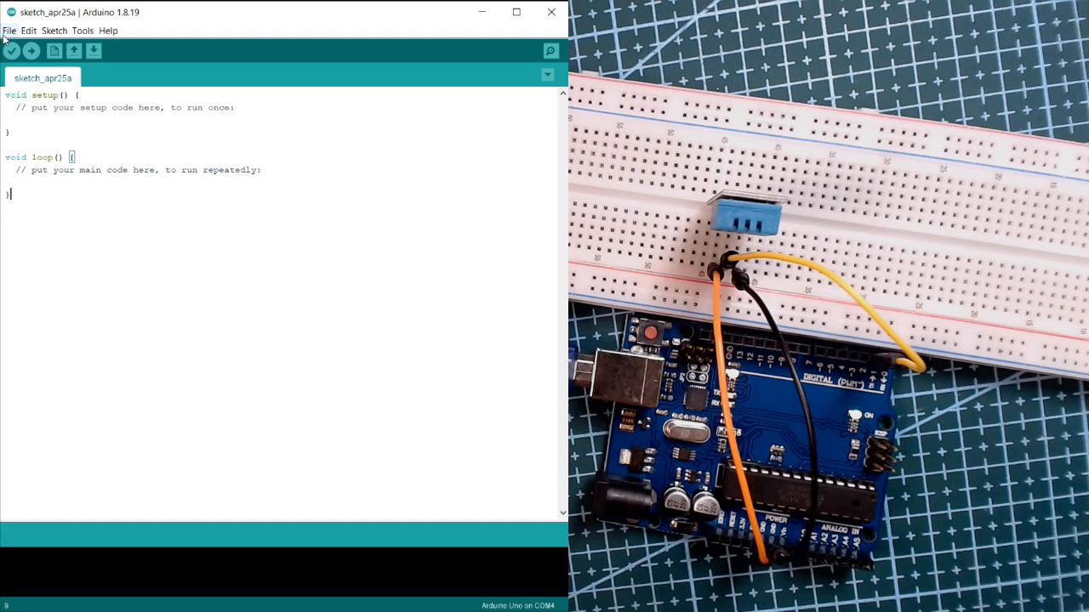
# Open the DHTtester example from the DHT sensor library examples.
pyautogui.click(10, 30)
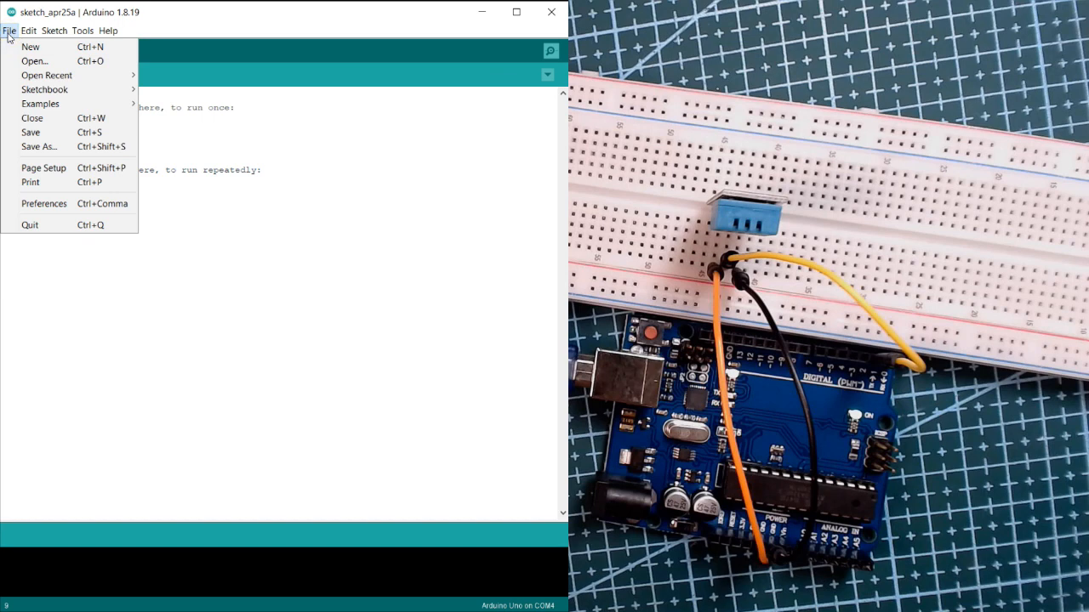
pyautogui.click(40, 103)
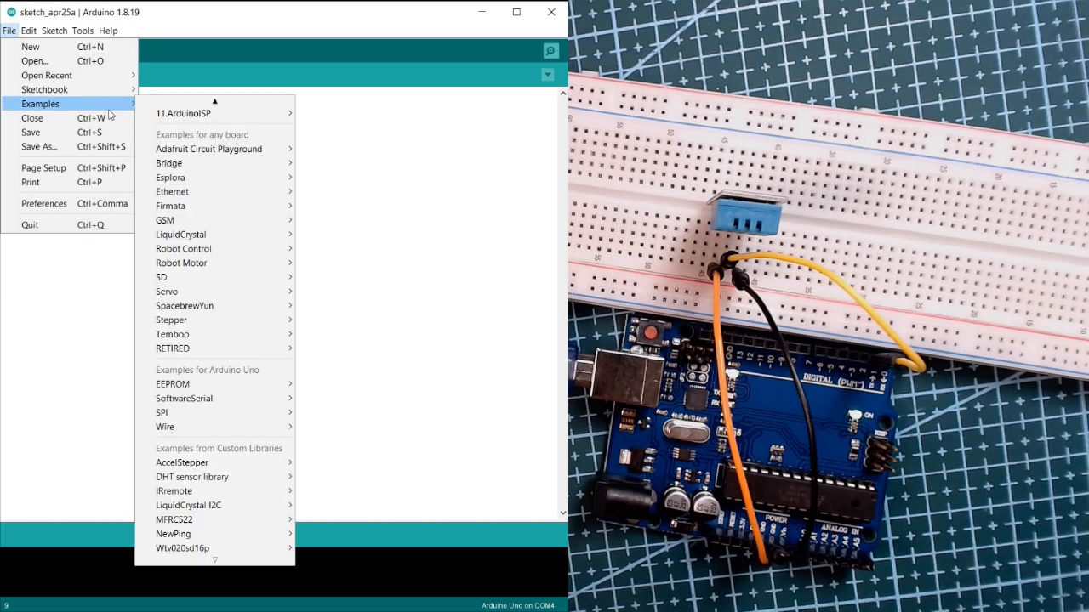
pyautogui.moveTo(214, 452)
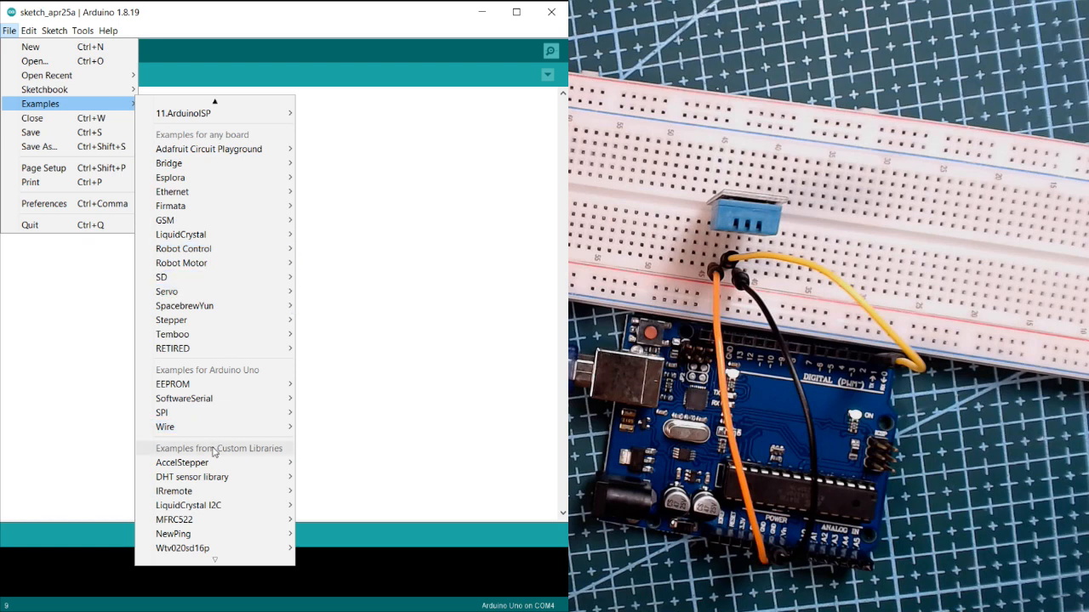
pyautogui.moveTo(192, 477)
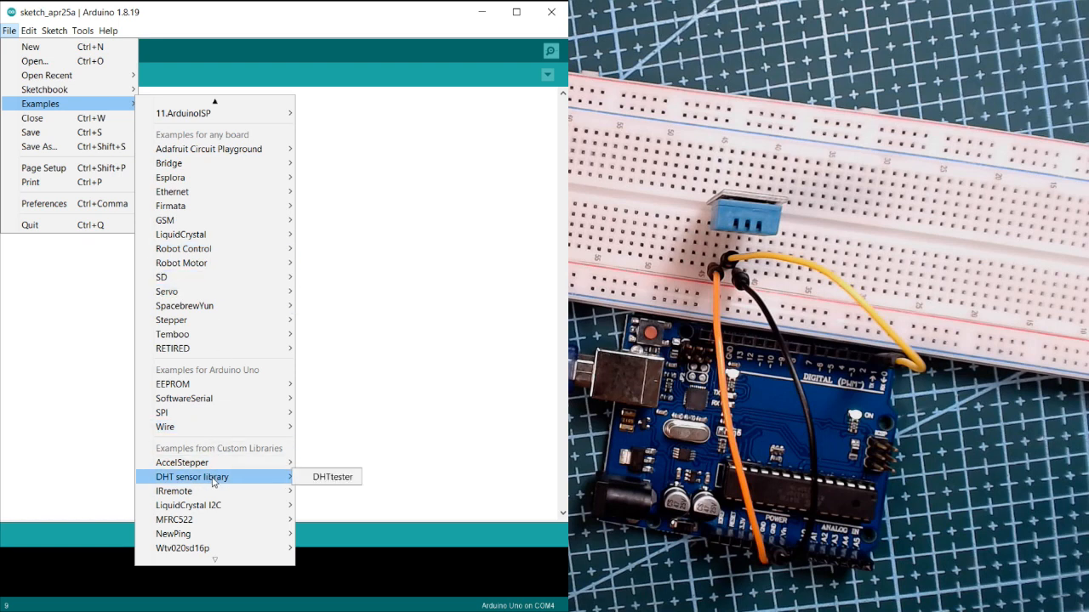
pyautogui.moveTo(331, 477)
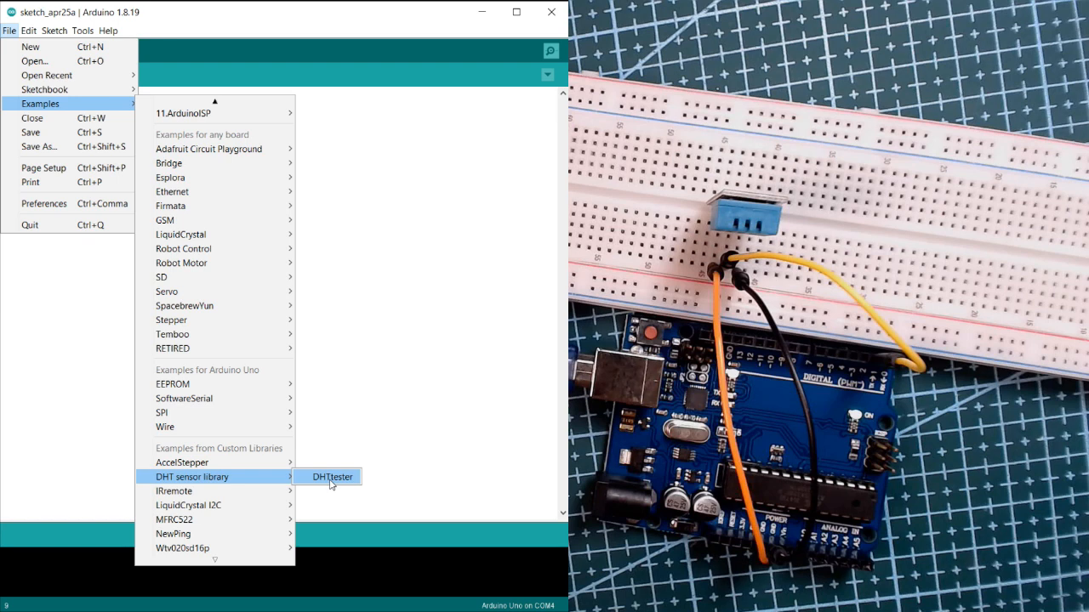
pyautogui.click(333, 477)
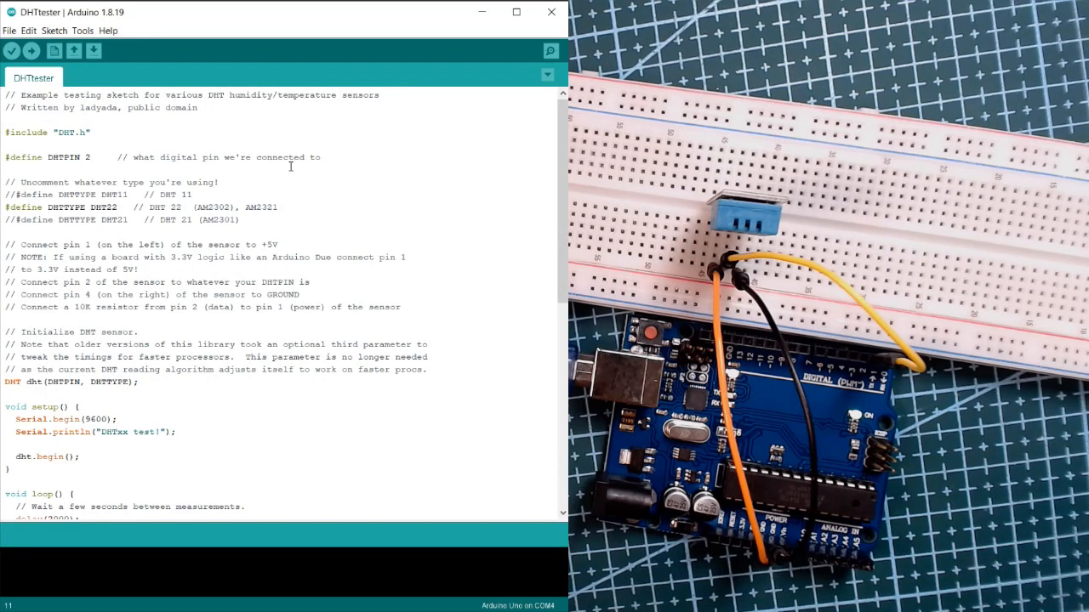
pyautogui.moveTo(80, 226)
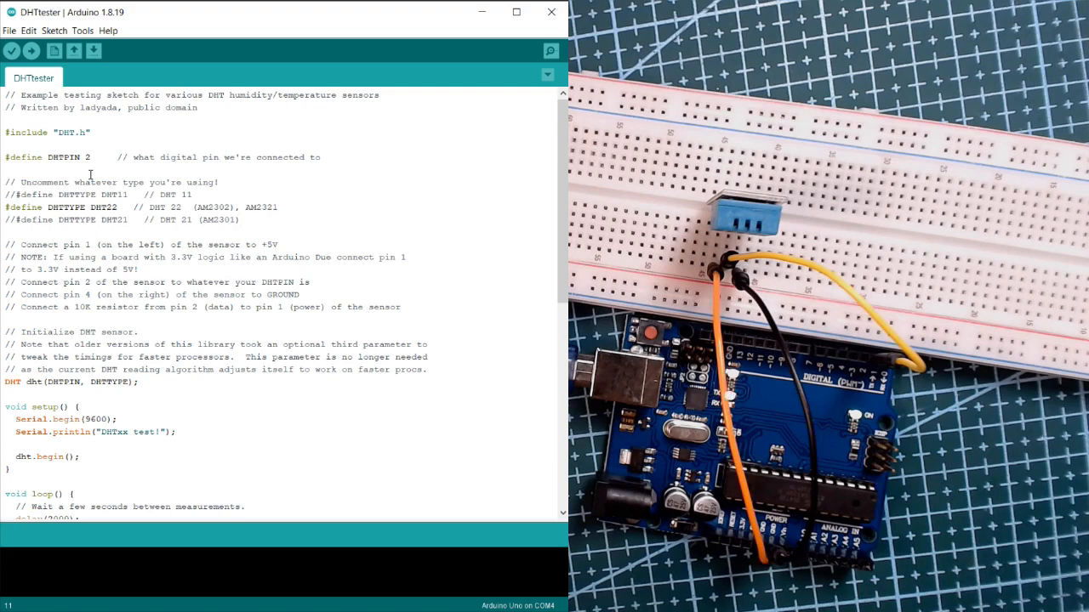
pyautogui.scroll(-3)
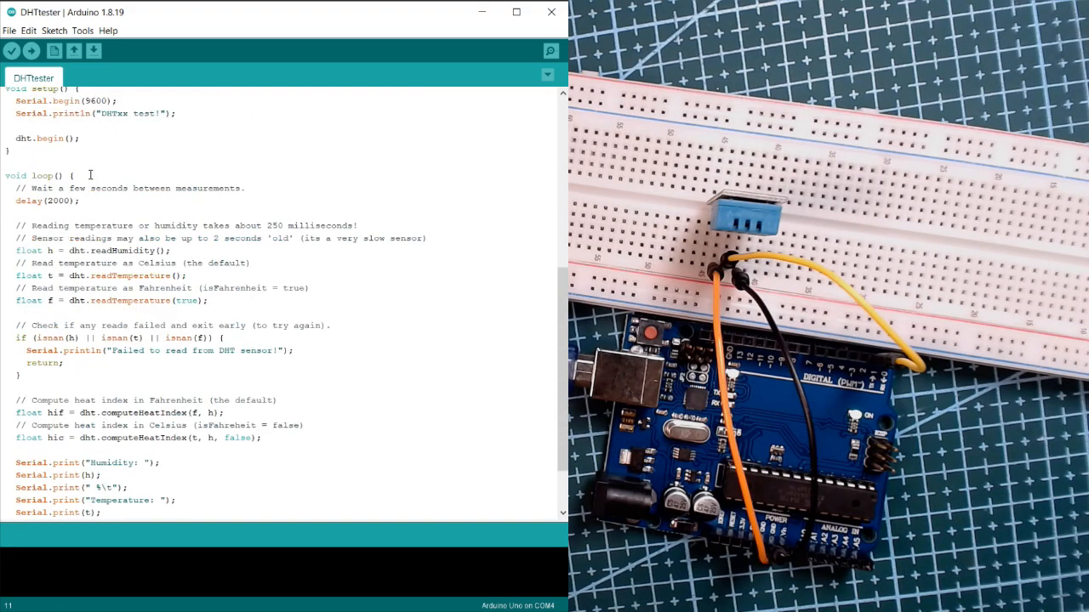
pyautogui.scroll(3)
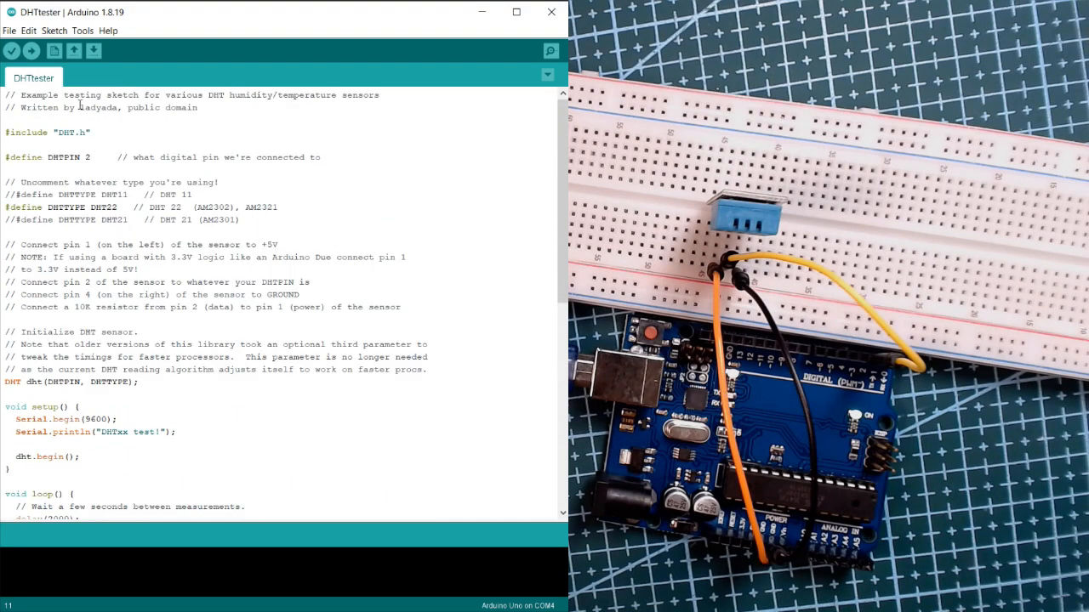
pyautogui.click(8, 145)
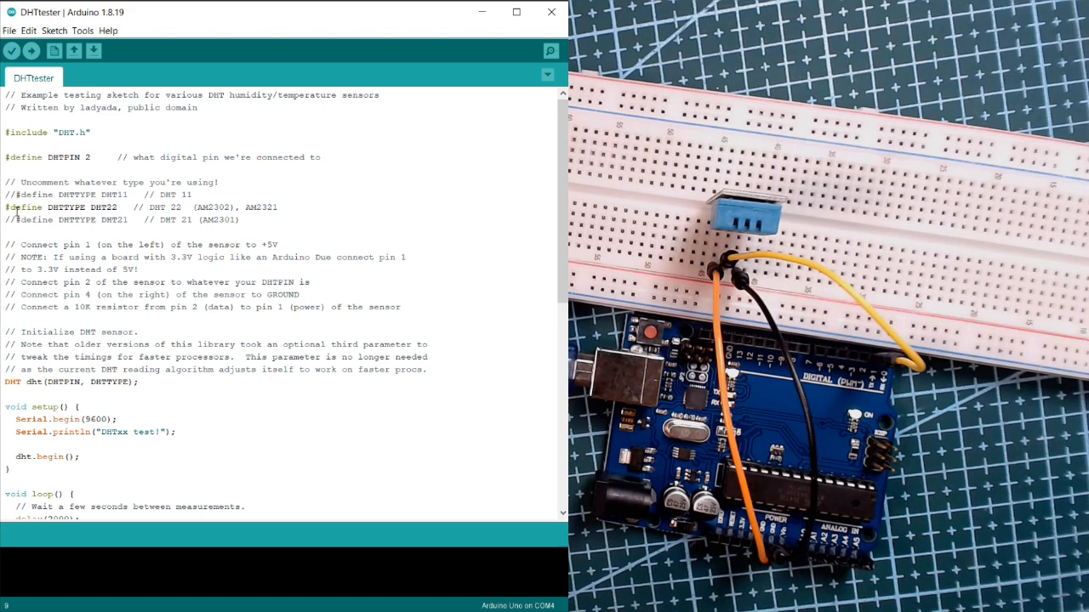
# Uncomment '#define DHTTYPE DHT11' and comment out the DHT22 define line.
pyautogui.click(17, 194)
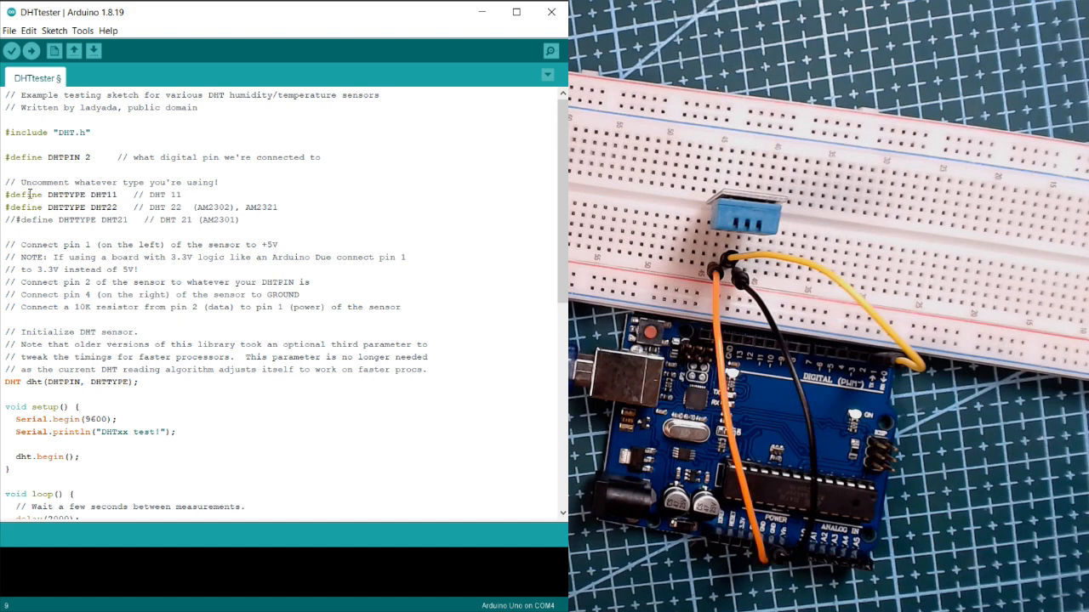
pyautogui.doubleClick(64, 194)
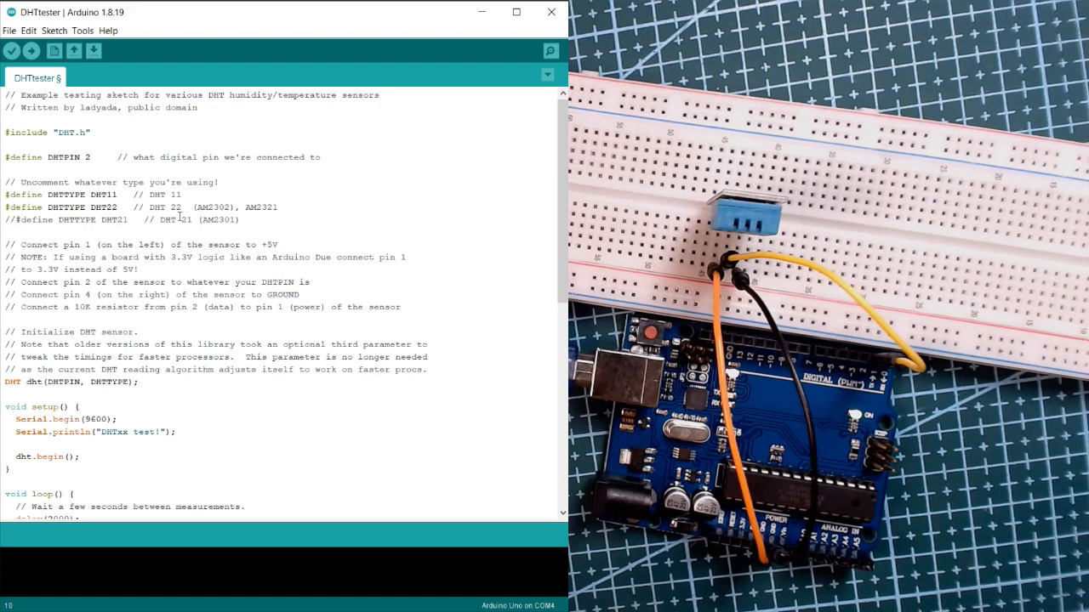
pyautogui.write('//')
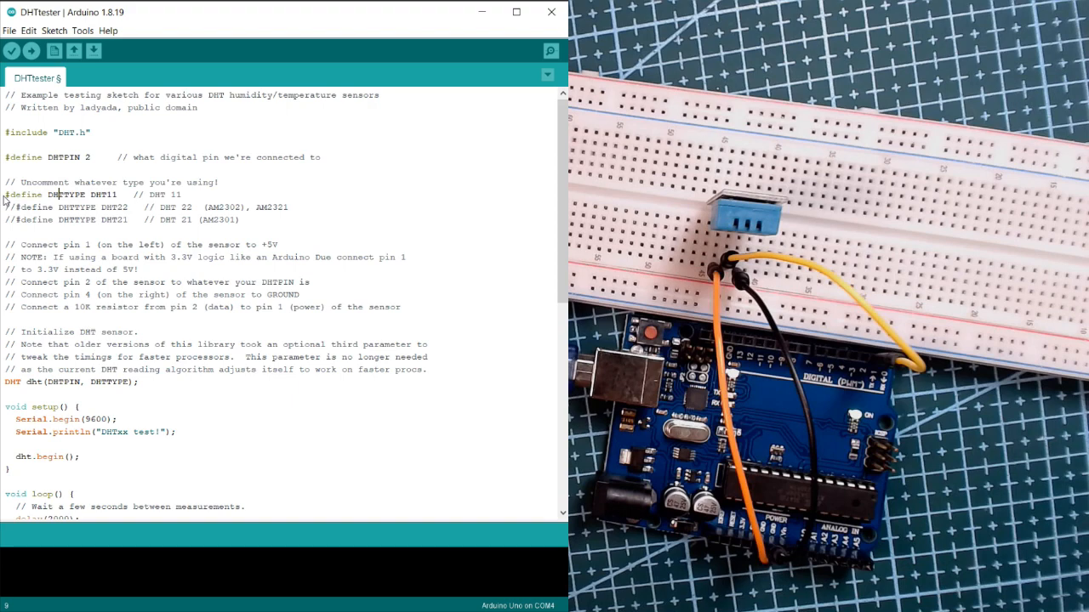
pyautogui.scroll(-3)
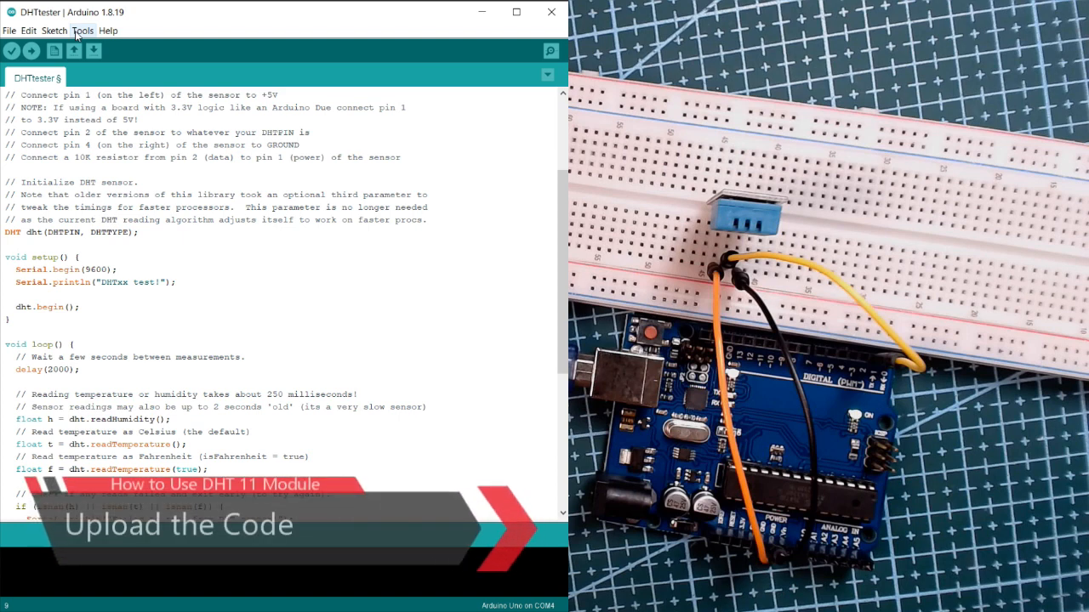
# Select port COM4 (Arduino Uno) from the Tools menu.
pyautogui.click(81, 31)
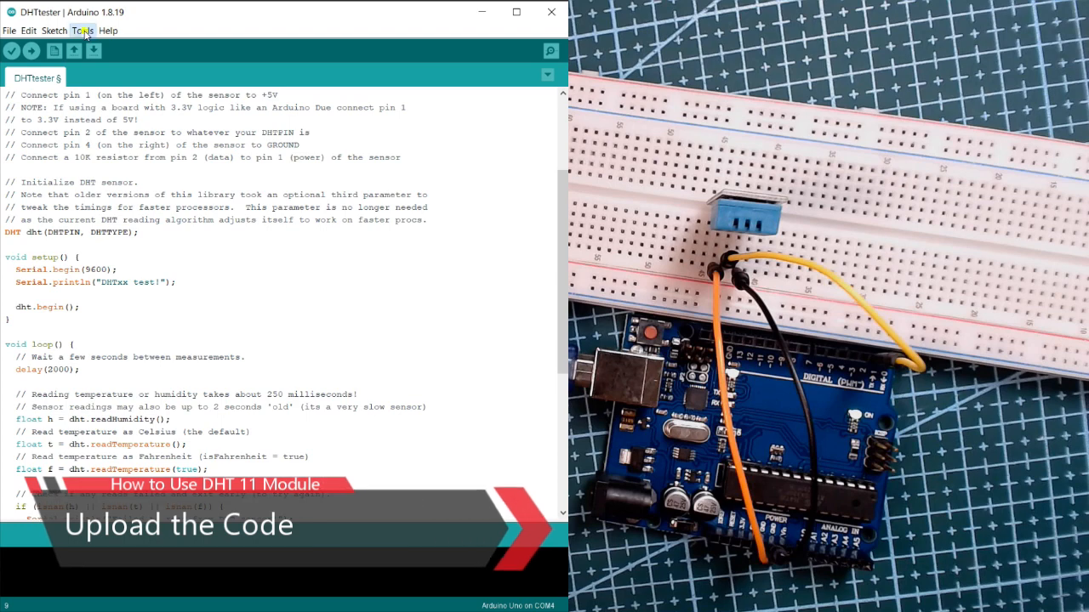
pyautogui.click(82, 31)
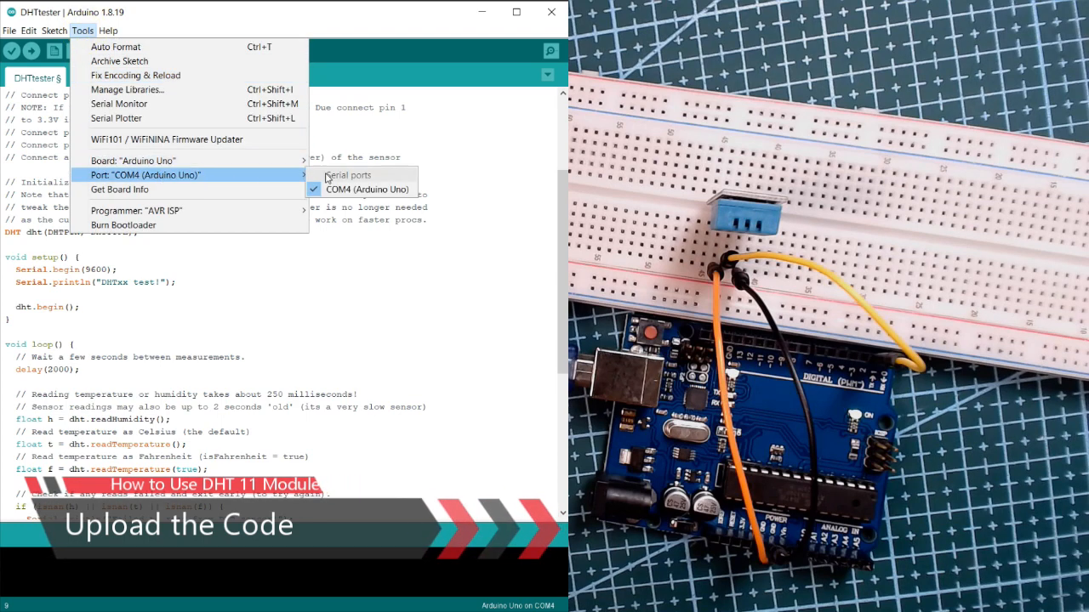
pyautogui.moveTo(365, 189)
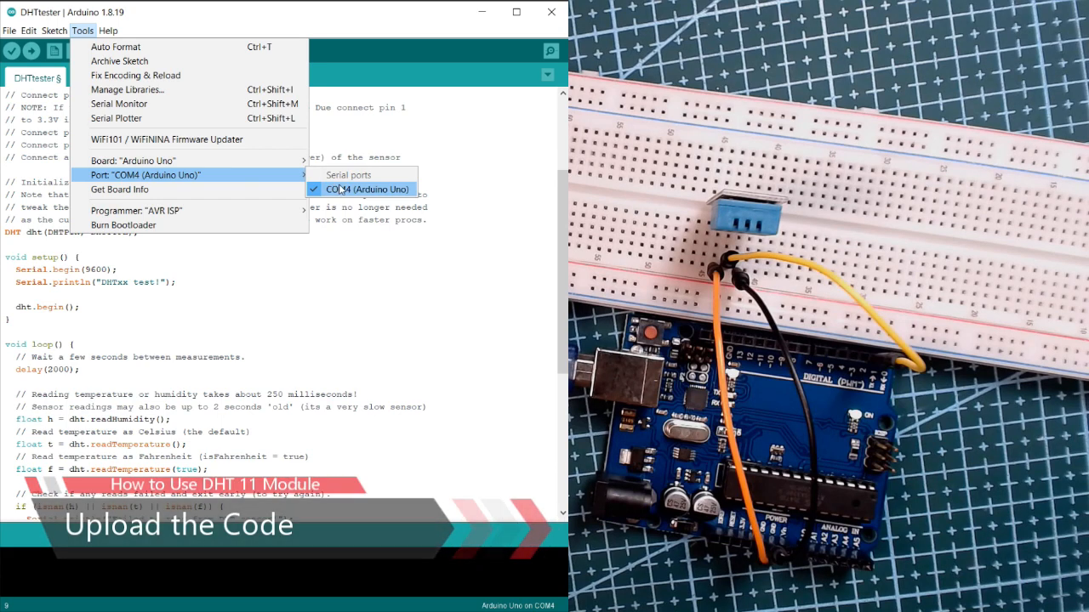
pyautogui.click(361, 189)
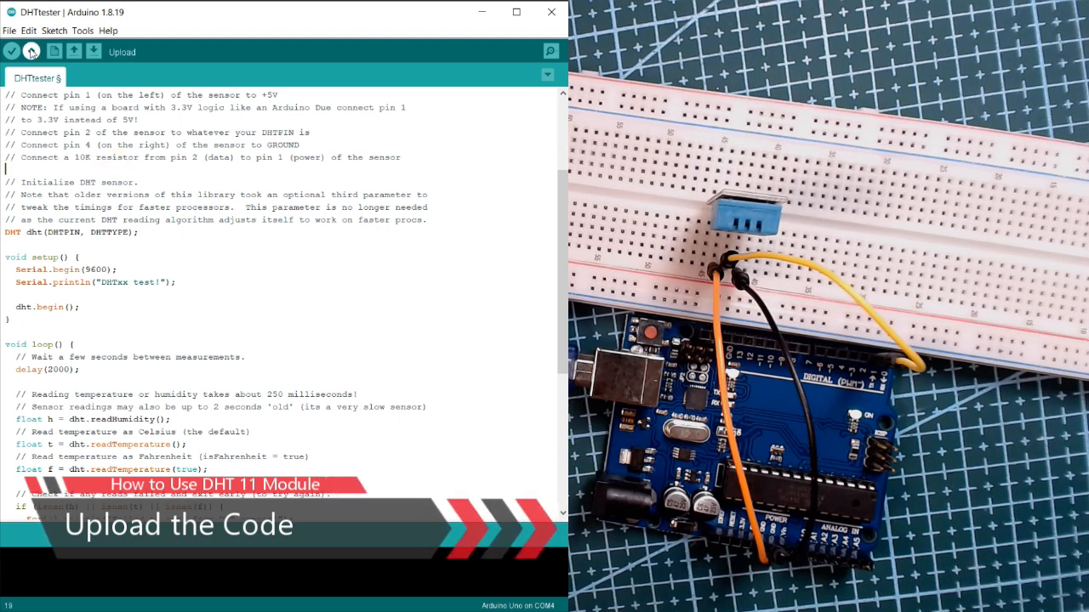
# Upload the DHT11 DHTtester sketch to the Arduino Uno.
pyautogui.click(32, 51)
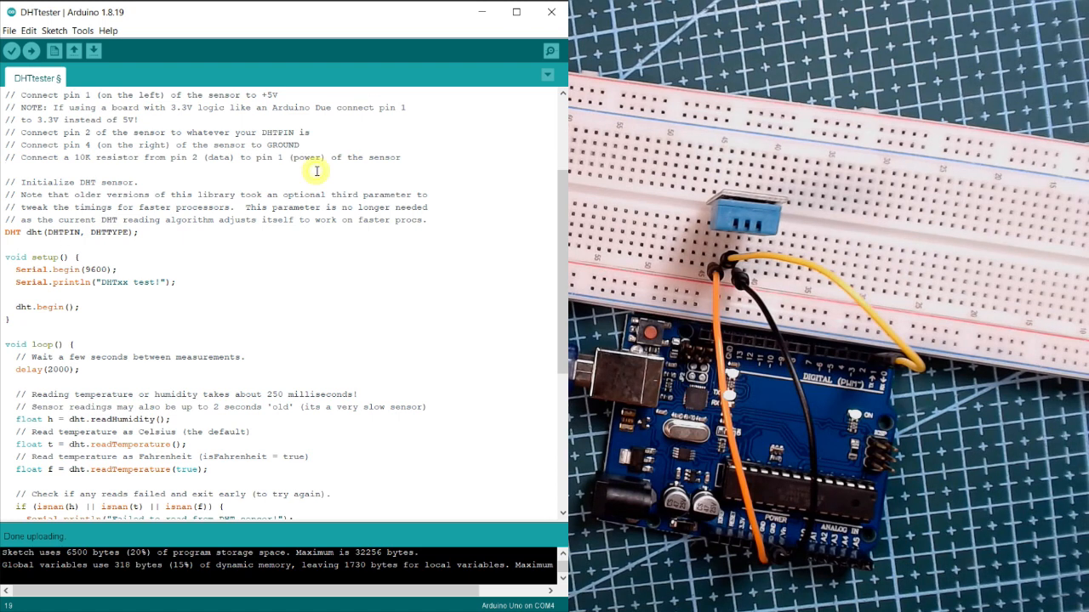
pyautogui.moveTo(344, 168)
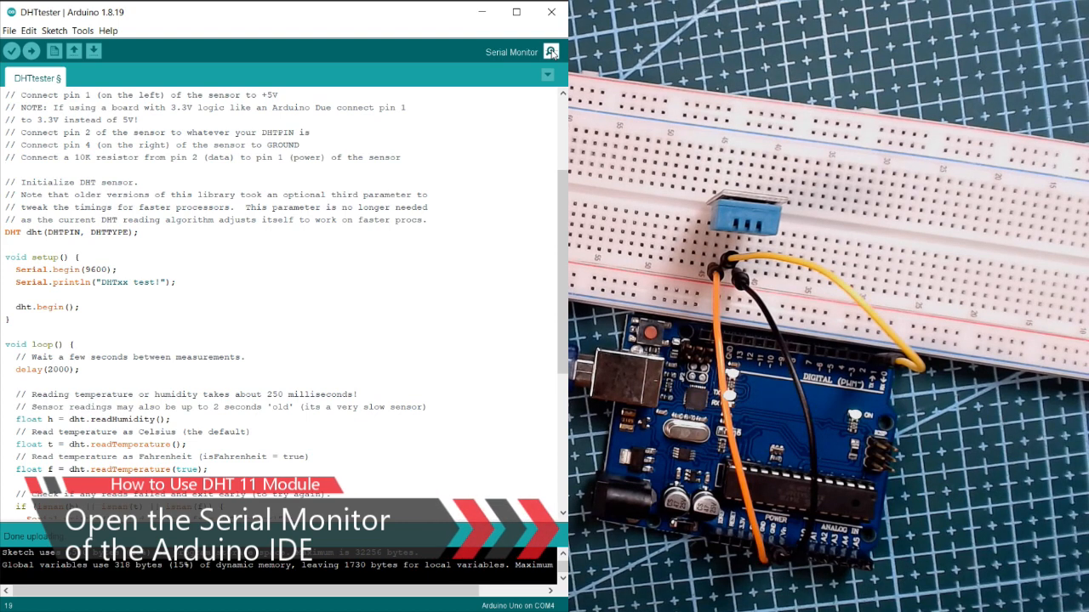
# Open the Serial Monitor to view DHT11 readings of 67% humidity and 31.00 °C.
pyautogui.click(550, 51)
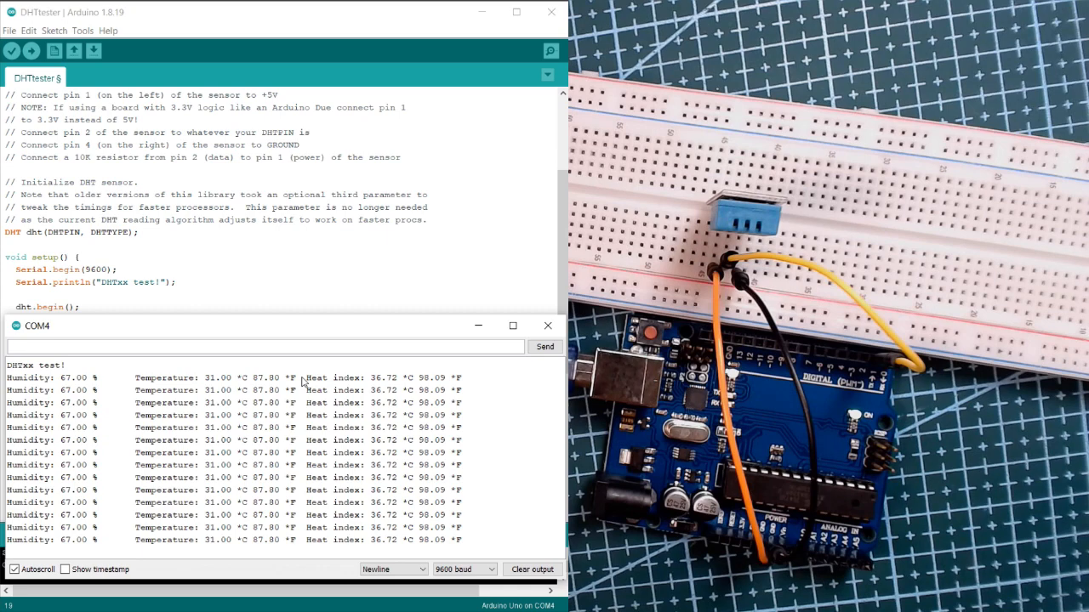
pyautogui.scroll(-3)
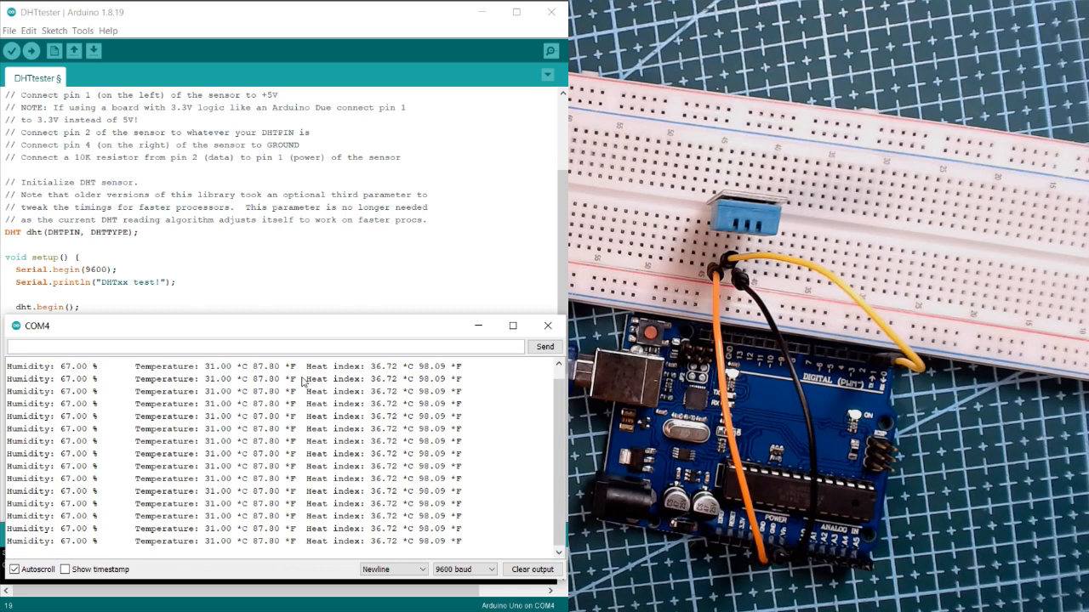